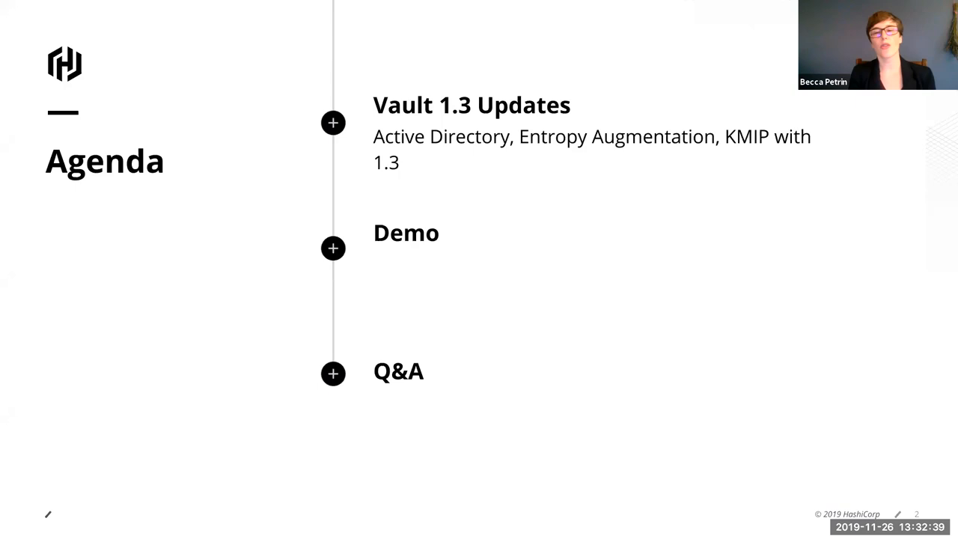
# Step: Advance the slides from the Agenda to the Active Directory section title slide
pyautogui.press('Right')
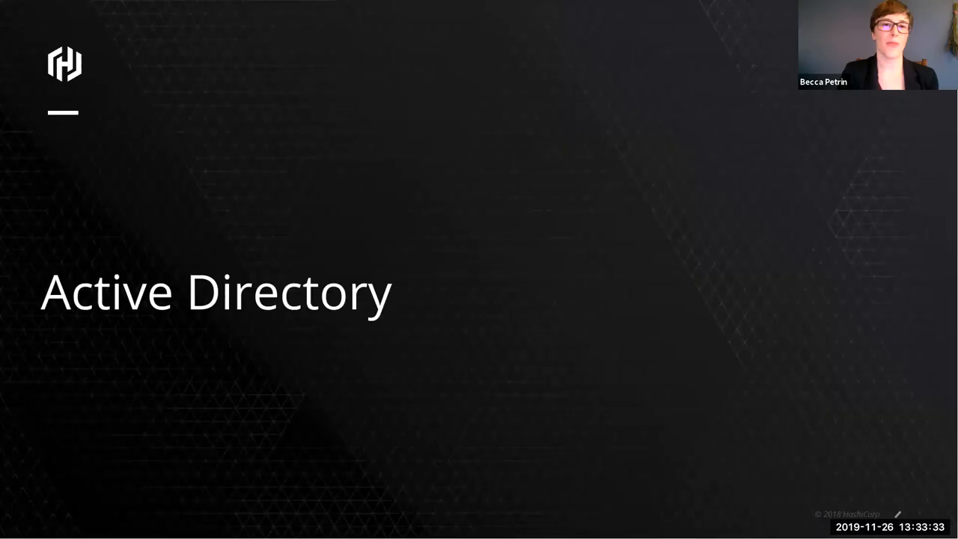
pyautogui.press('right')
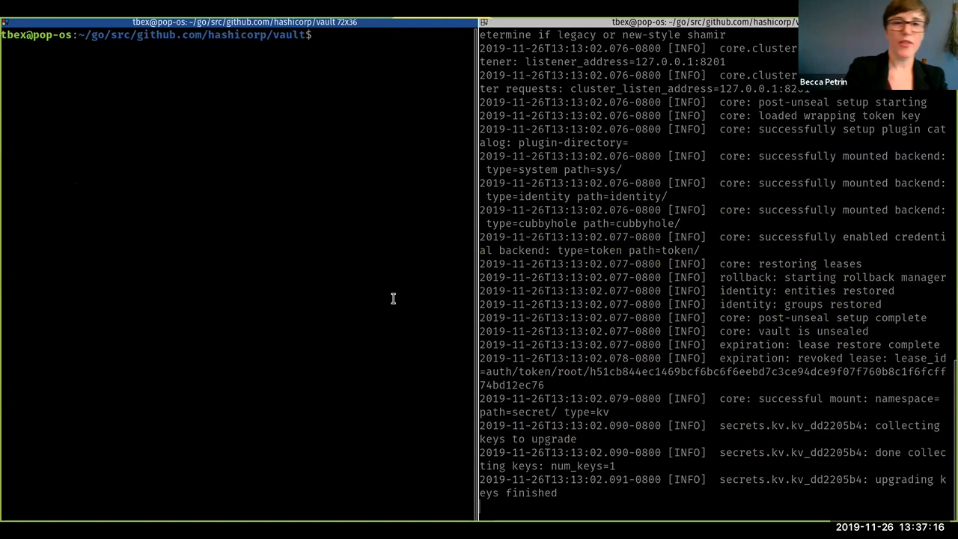
# Step: Enable AD, write its LDAP config, and create an accounting-team library (ttl 15s, max_ttl 30s)
pyautogui.write('vauld')
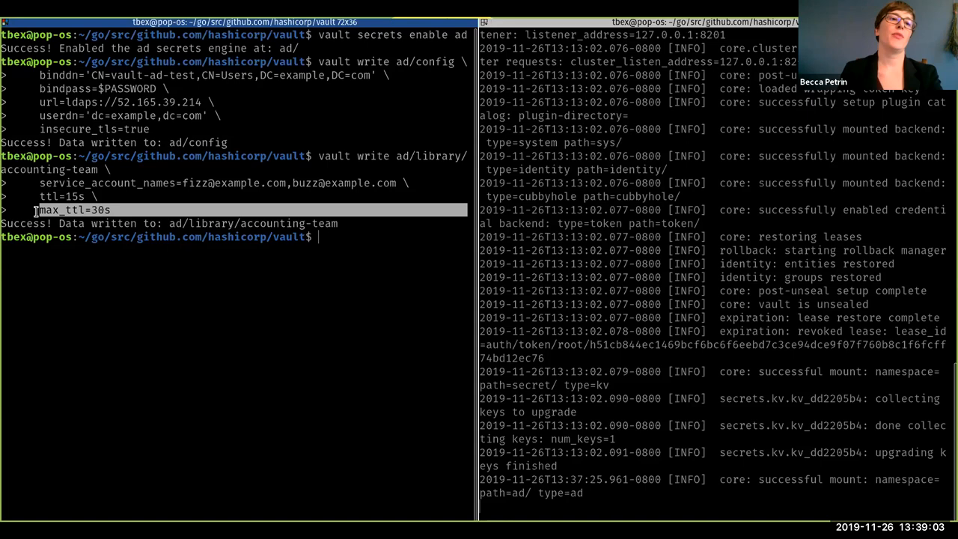
# Step: Clear the screen, then read the accounting-team library settings and its status
pyautogui.write('ccounting-team')
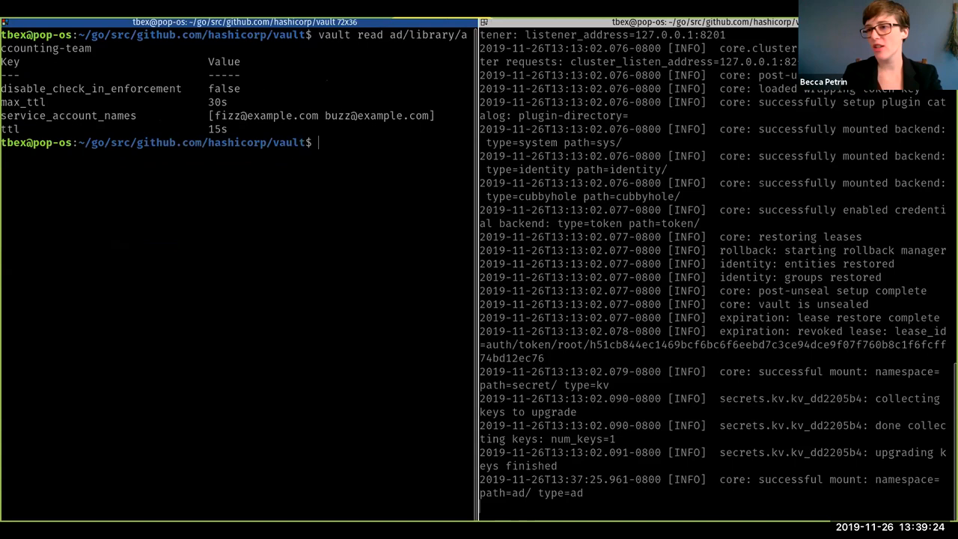
pyautogui.write('vault read ad/library/accounting-team/status')
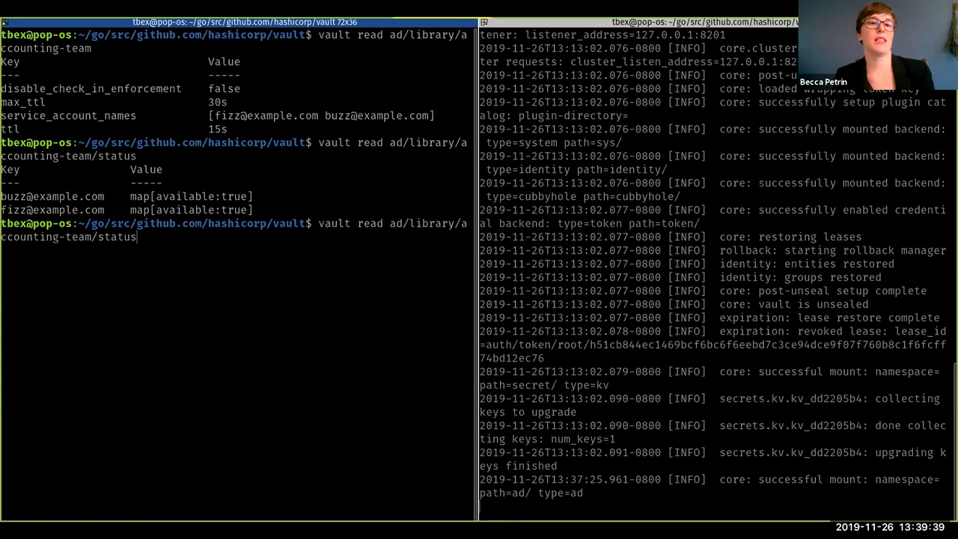
# Step: Check out accounting-team service accounts twice, each returning fizz with a password and 15s lease
pyautogui.write('vault write -f ad/library/accounting-team/status')
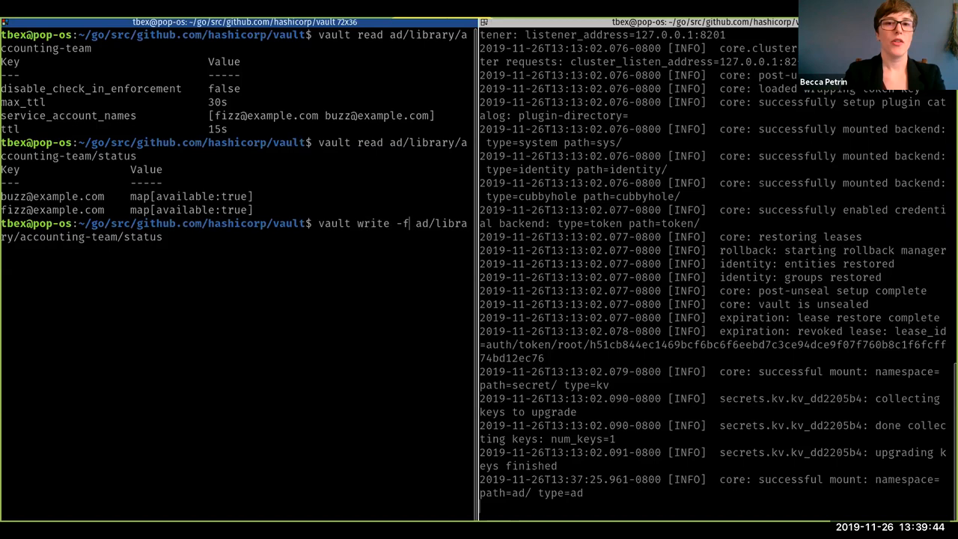
pyautogui.write('check-o')
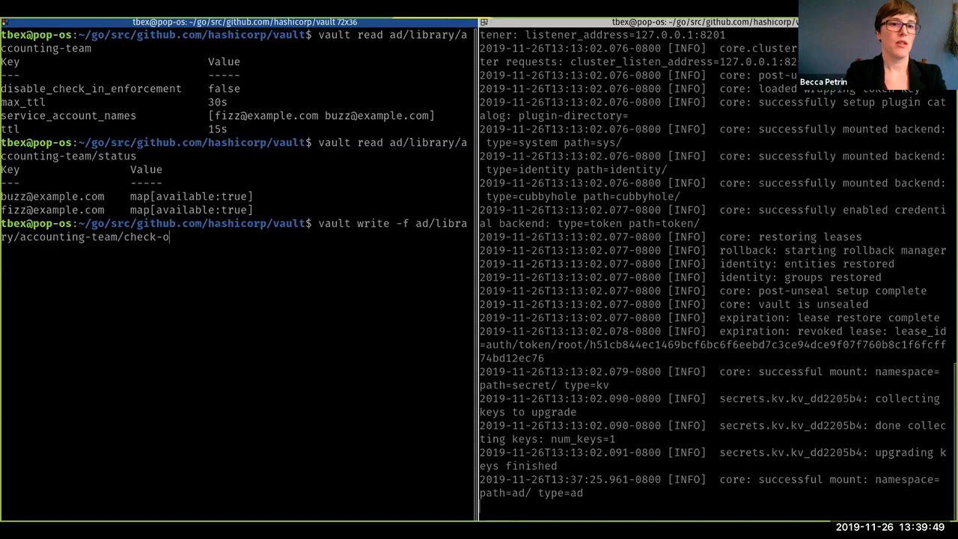
pyautogui.write('ut')
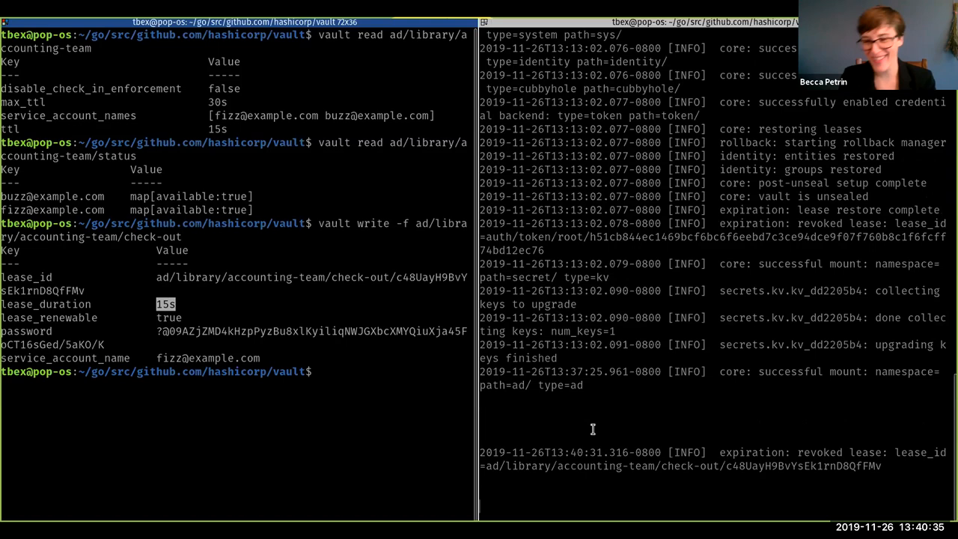
pyautogui.write('vault write -f ad/library/accounting-team/check-out')
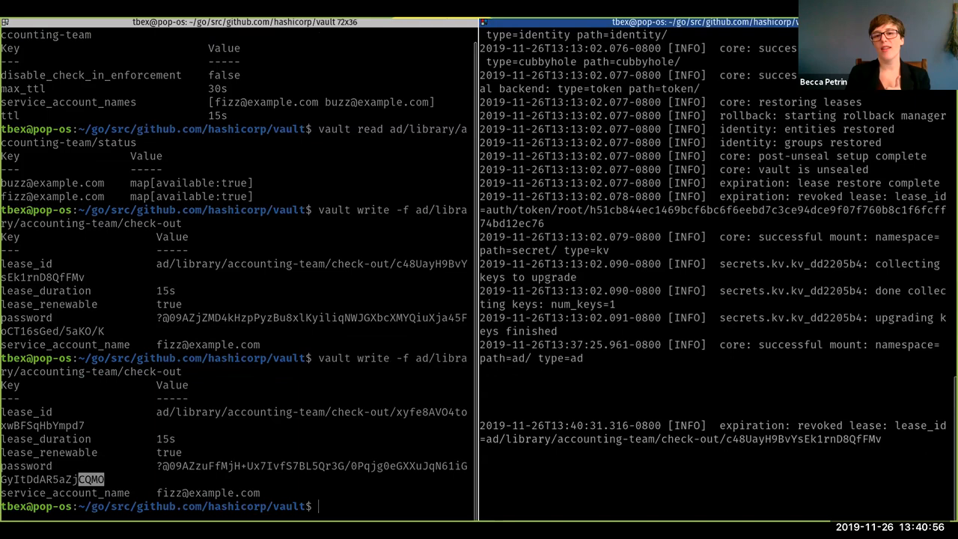
pyautogui.write('cle')
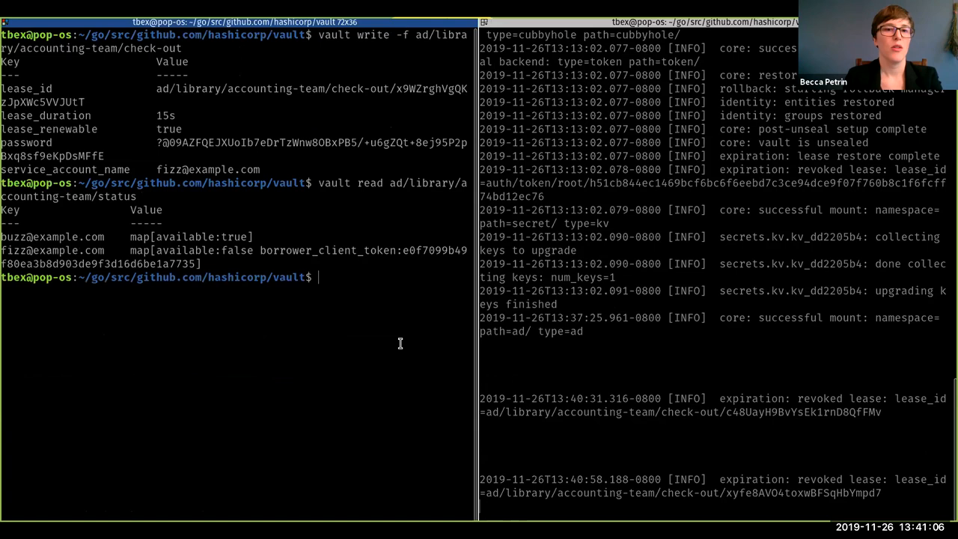
# Step: Highlight the borrower_client_token value in the accounting-team status output
pyautogui.moveTo(260, 250); pyautogui.dragTo(198, 264)
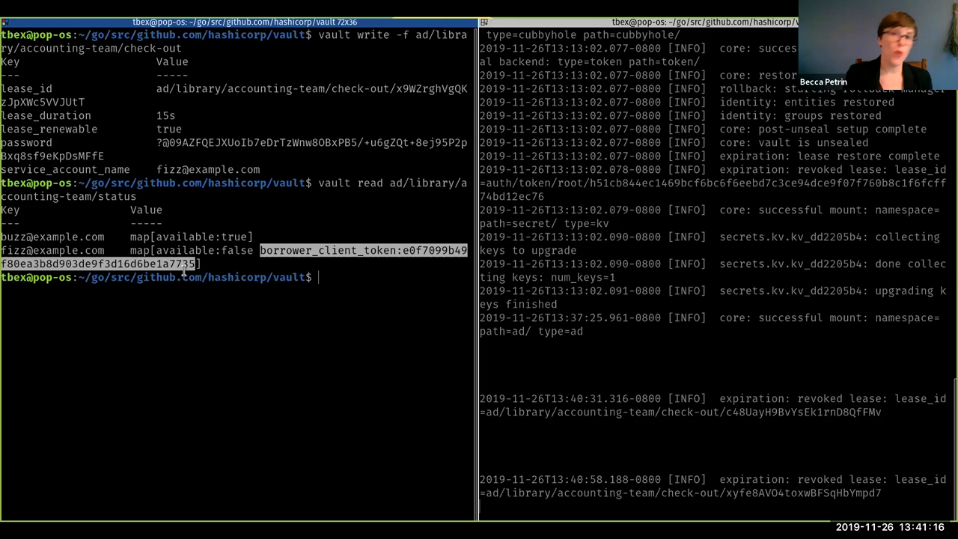
pyautogui.scroll(-3)
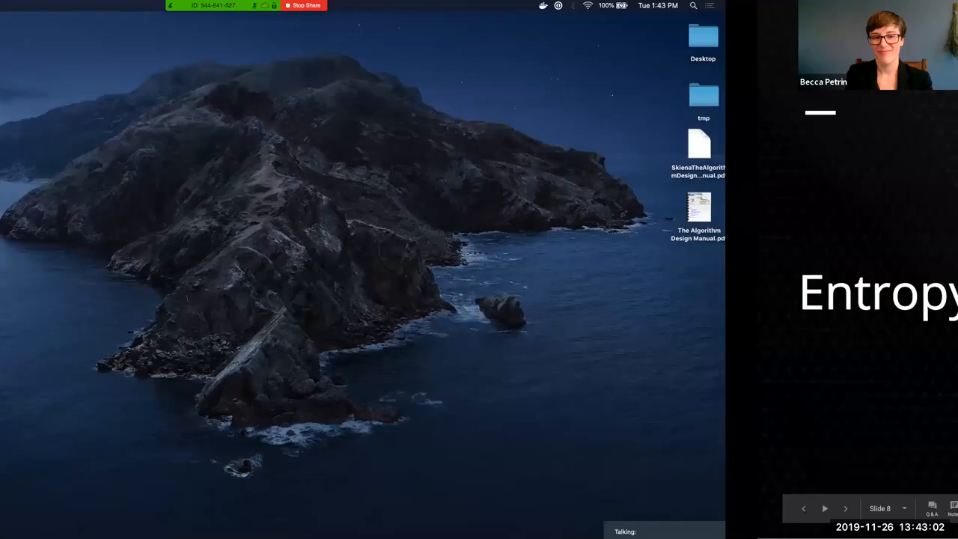
# Step: Stop sharing the terminal, returning to the desktop beside the slide deck at slide 8
pyautogui.click(302, 5)
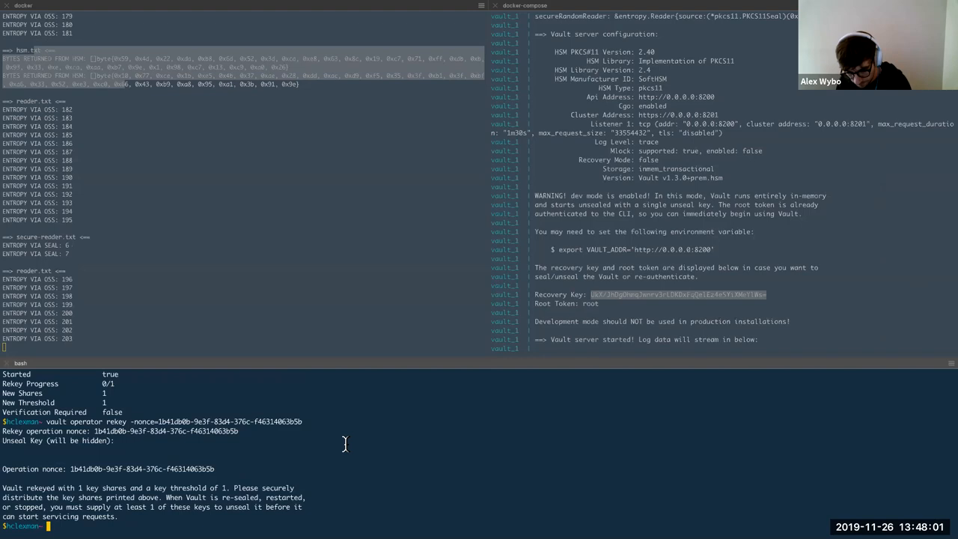
# Step: Mount transit at secureTransit/ with external entropy access and confirm it in the detailed list
pyautogui.write('vault secrets enable')
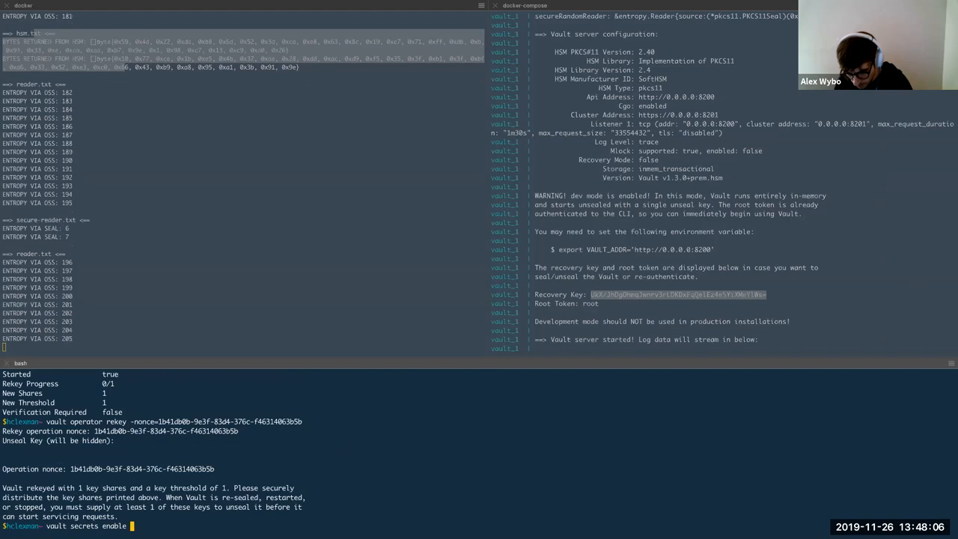
pyautogui.write('-path=secure1')
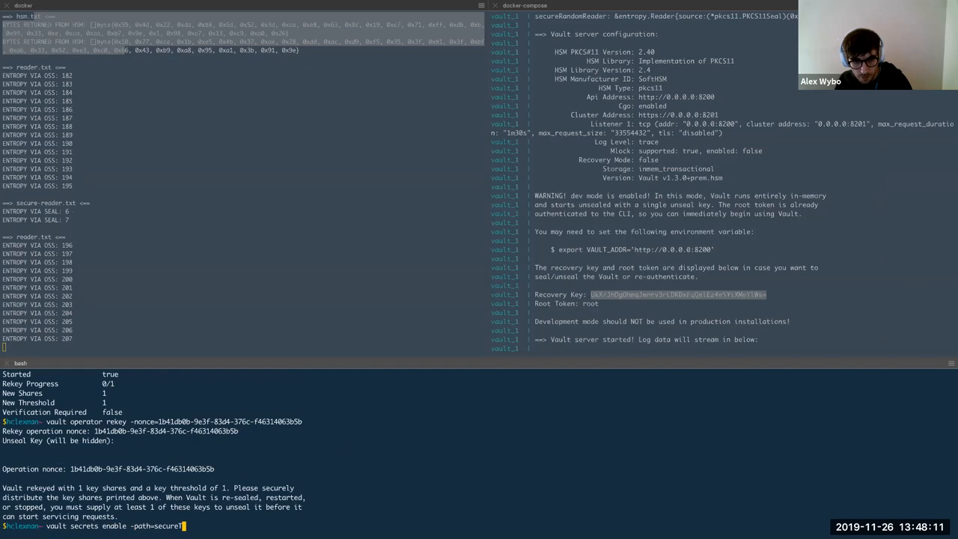
pyautogui.write('Transit')
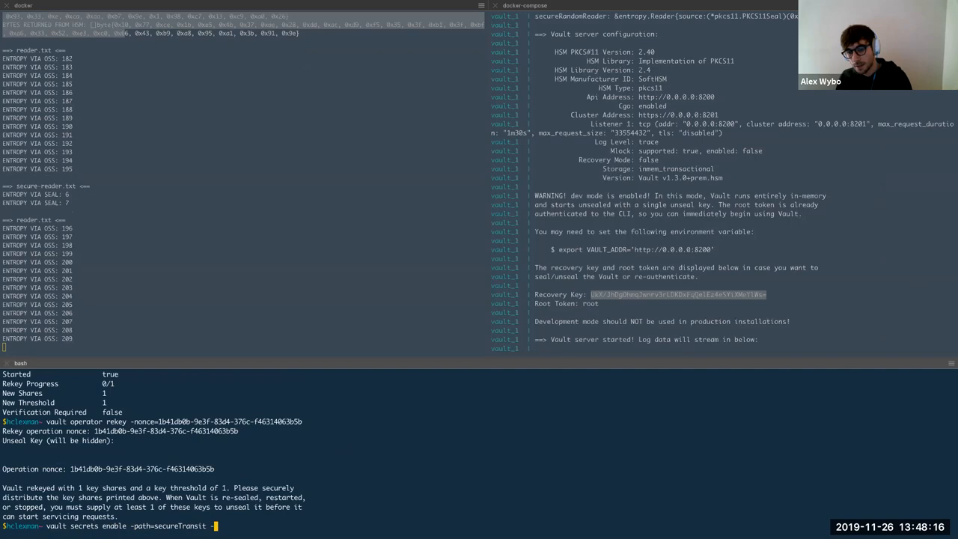
pyautogui.write('-external-entropy-access transit')
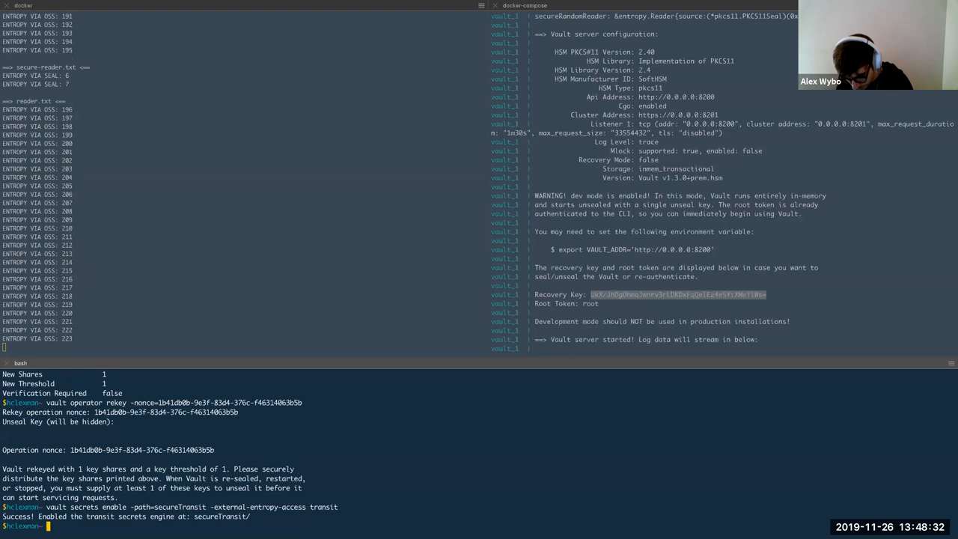
pyautogui.write('vault secrets list -datiled')
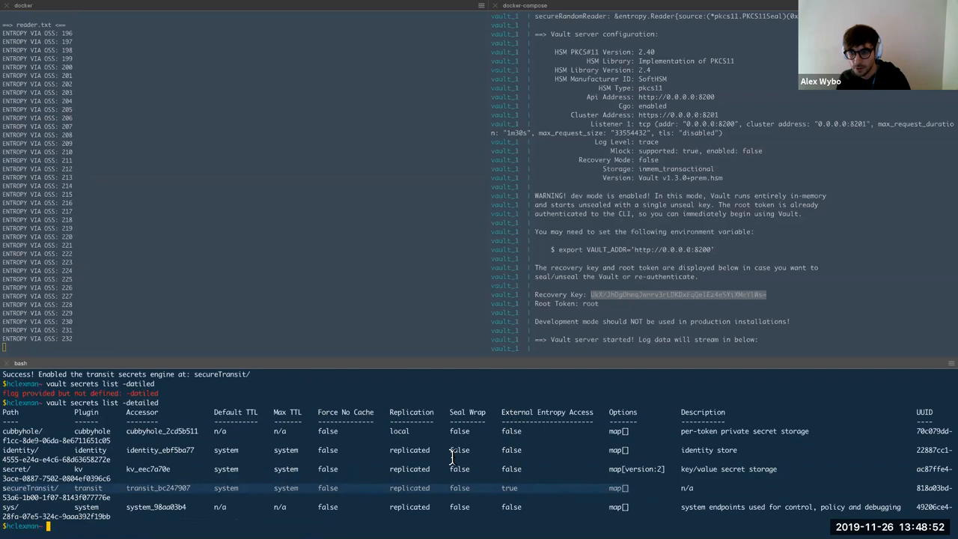
# Step: Create the demo1 key in secureTransit with a forced write
pyautogui.write('vault secrets lis')
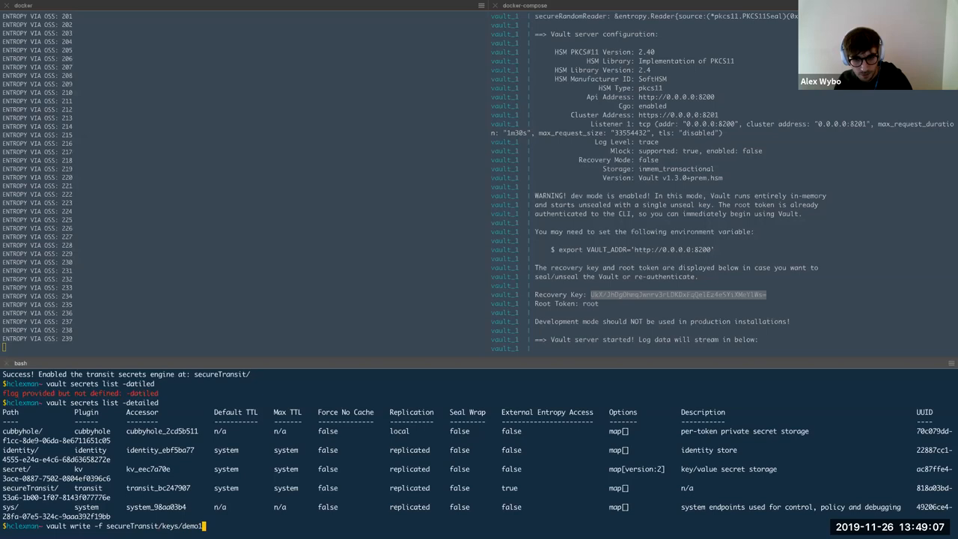
pyautogui.press('enter')
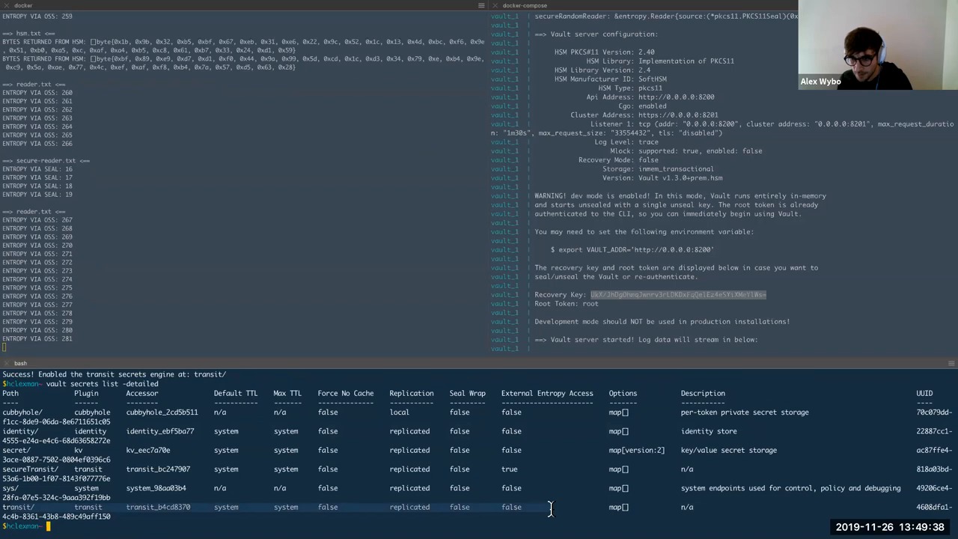
# Step: Enable a second transit engine at transit/ and compare it with secureTransit in the detailed list
pyautogui.write('vault write -f secureTransit/keys/demo2/rotate')
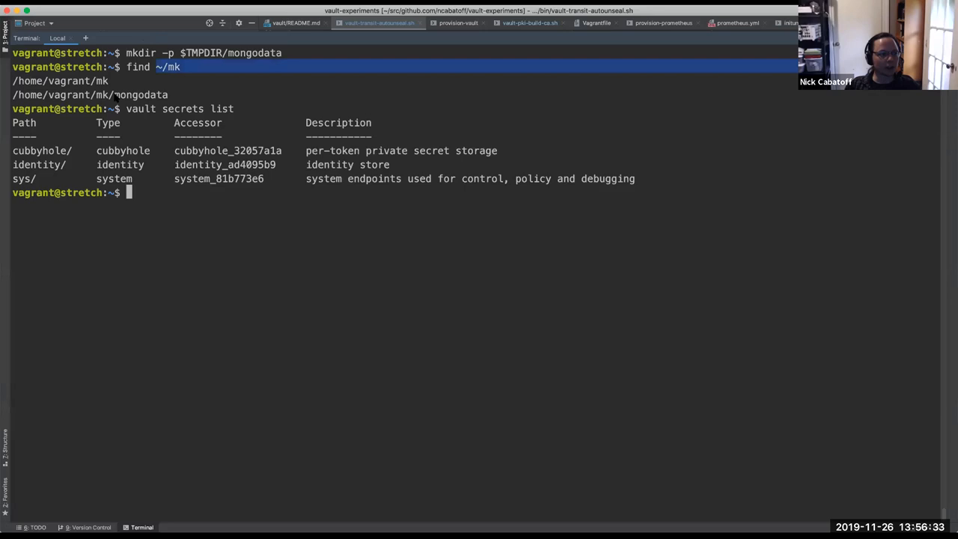
# Step: List the enabled secrets engines, showing only cubbyhole, identity and sys
pyautogui.press('ctrl+r')
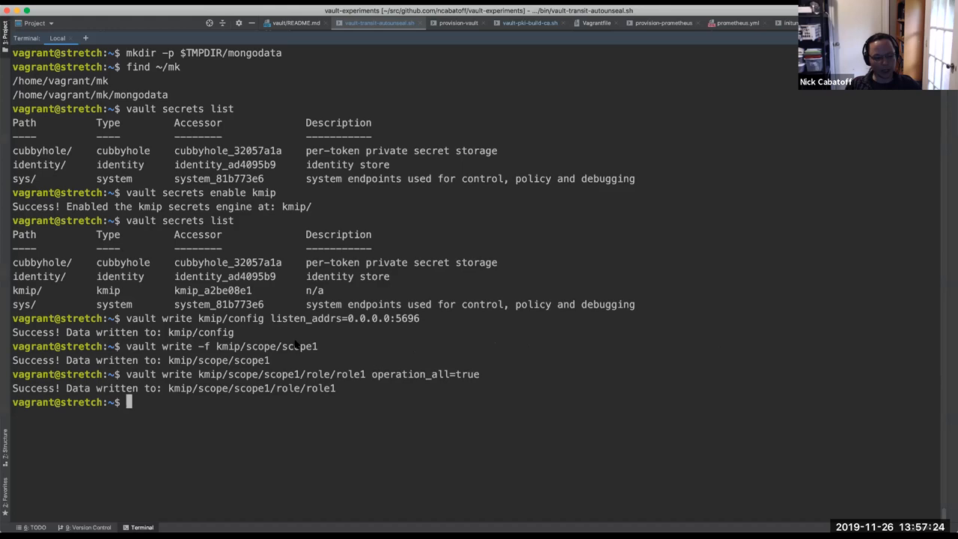
# Step: Generate role1's PEM client certificate via the KMIP credential endpoint and save it to $TMPDIR/client.pem
pyautogui.write('vault write -format=json kmip/scope/scope1/role/role1/credential/generate format=pem_bundle |  jq -r .data.certificate > $TMPDIR/client.pem')
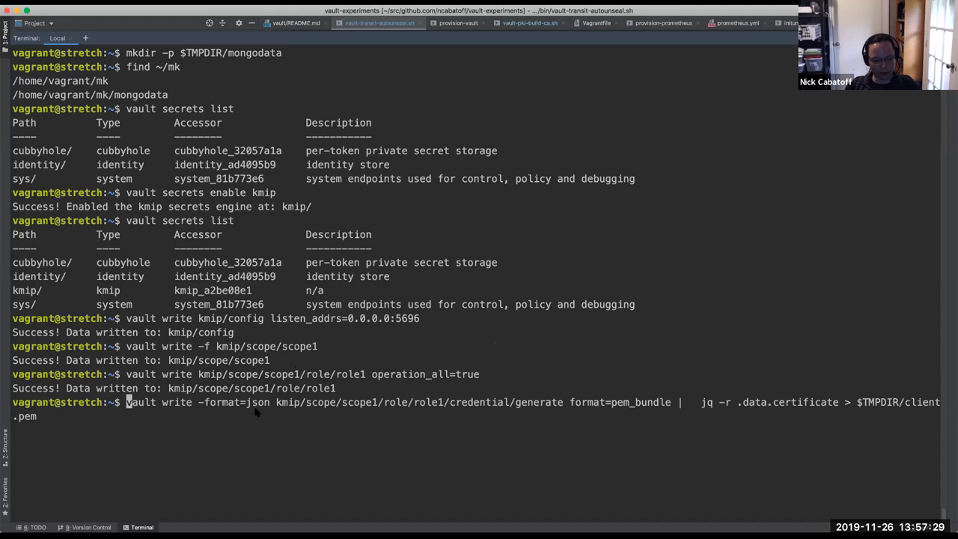
pyautogui.moveTo(276, 402); pyautogui.dragTo(563, 401)
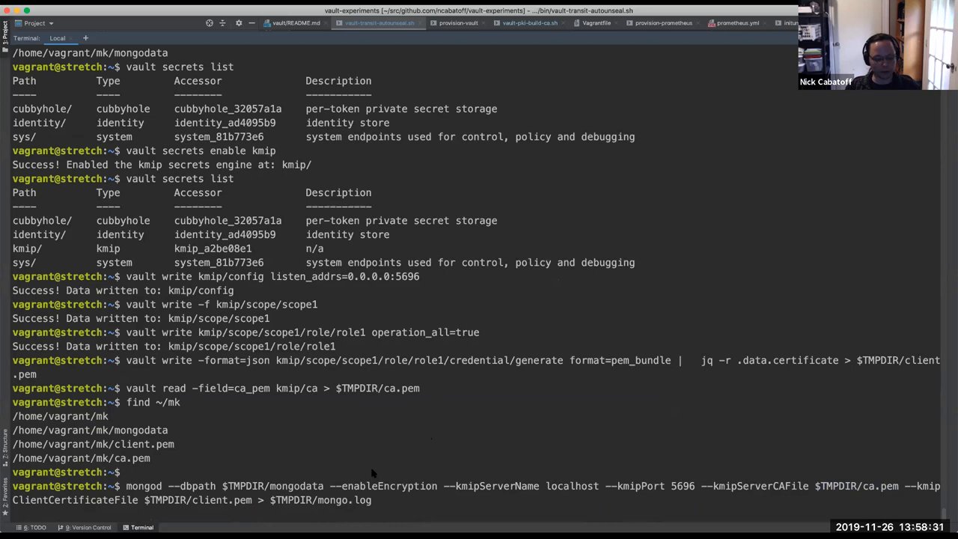
# Step: Restart mongod with KMIP options and confirm in mongo.log it reuses the existing key
pyautogui.press('ctrl+c')
pyautogui.write('grep KMIP !$')
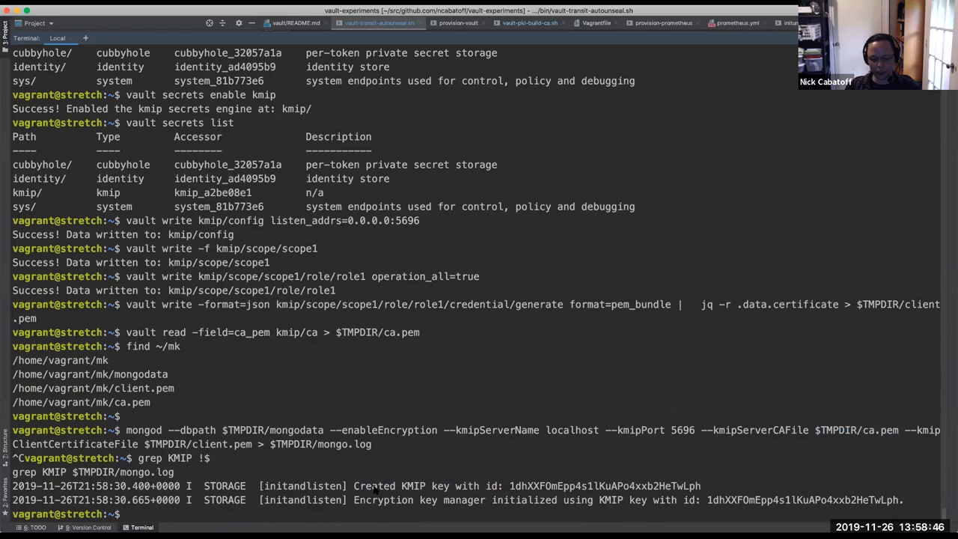
pyautogui.moveTo(513, 463)
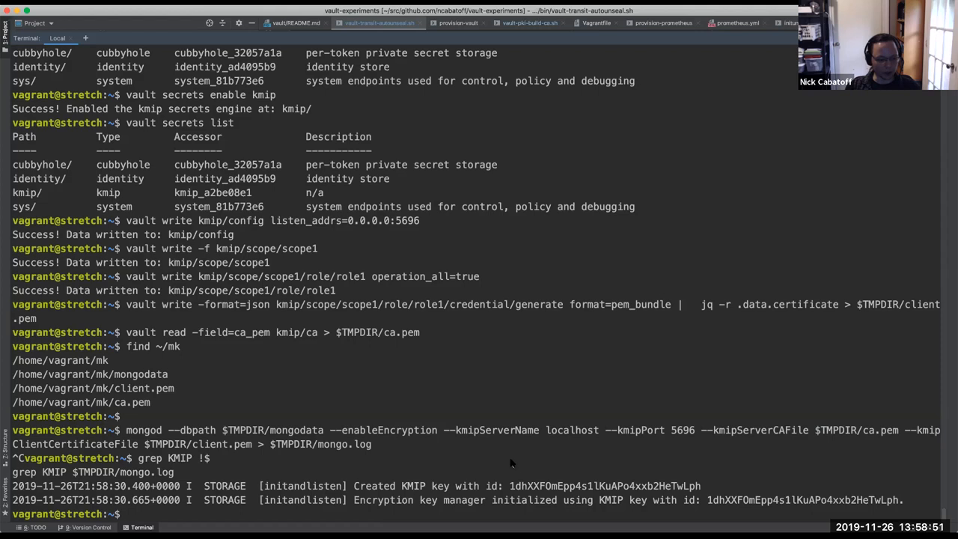
pyautogui.press('Return')
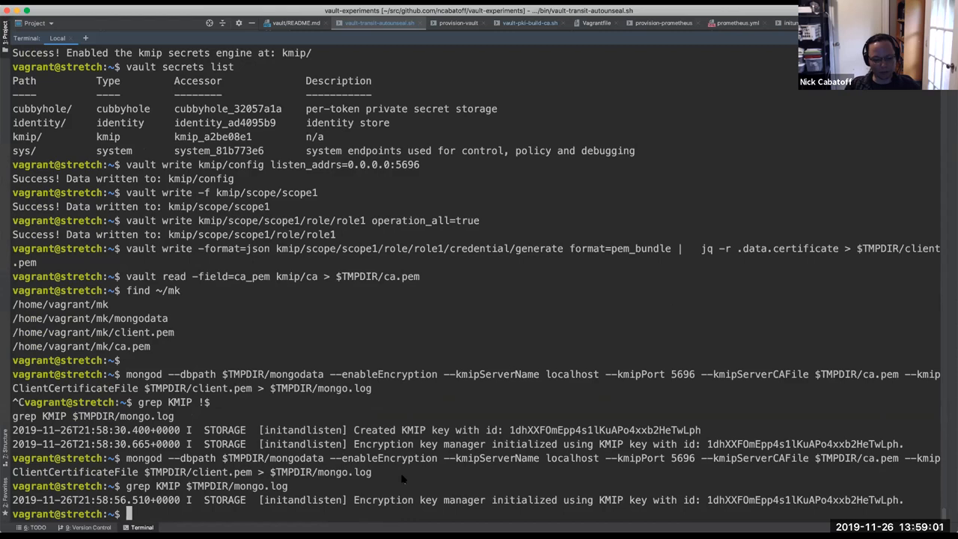
pyautogui.press('ctrl+r')
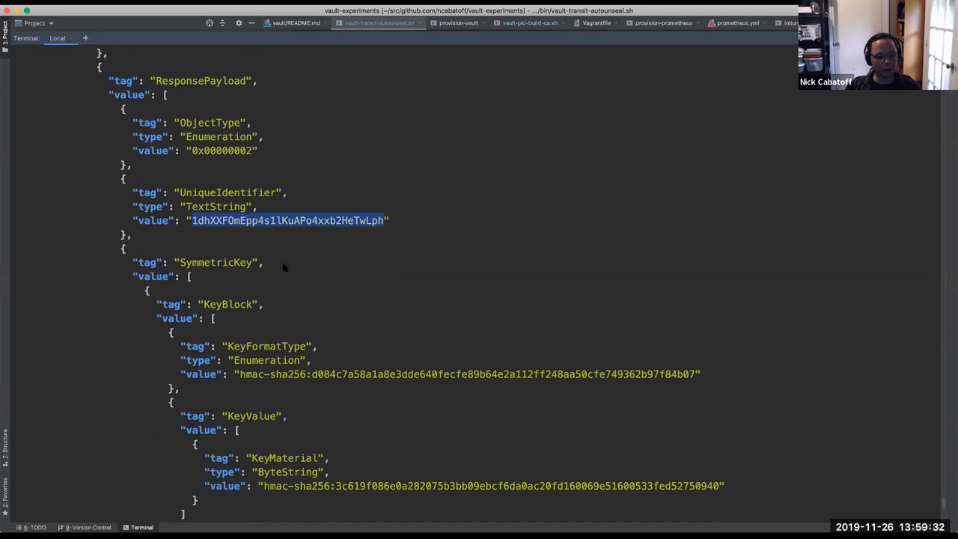
# Step: Scroll the Vault audit log's KMIP ResponsePayload to the key's algorithm and 256-bit length
pyautogui.scroll(-3)
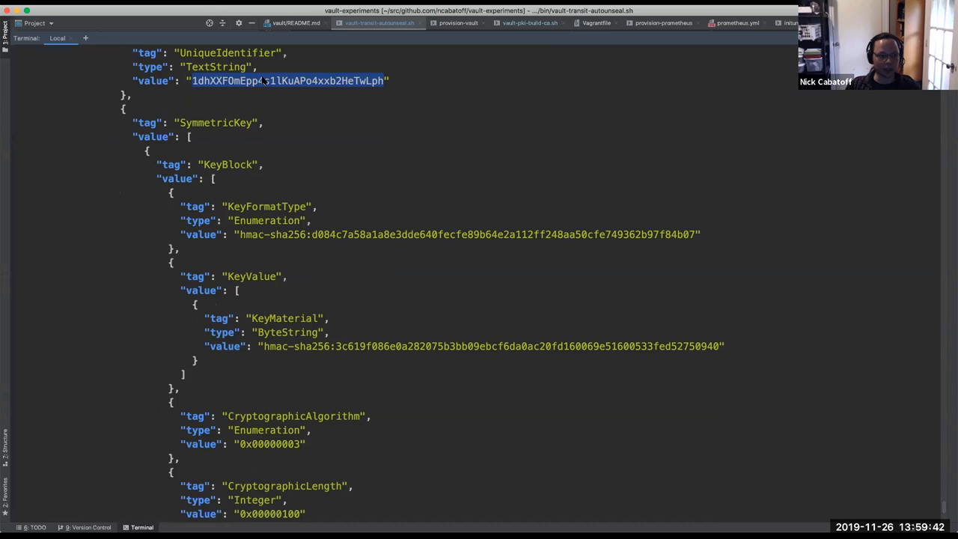
pyautogui.moveTo(423, 258)
pyautogui.write('sudo')
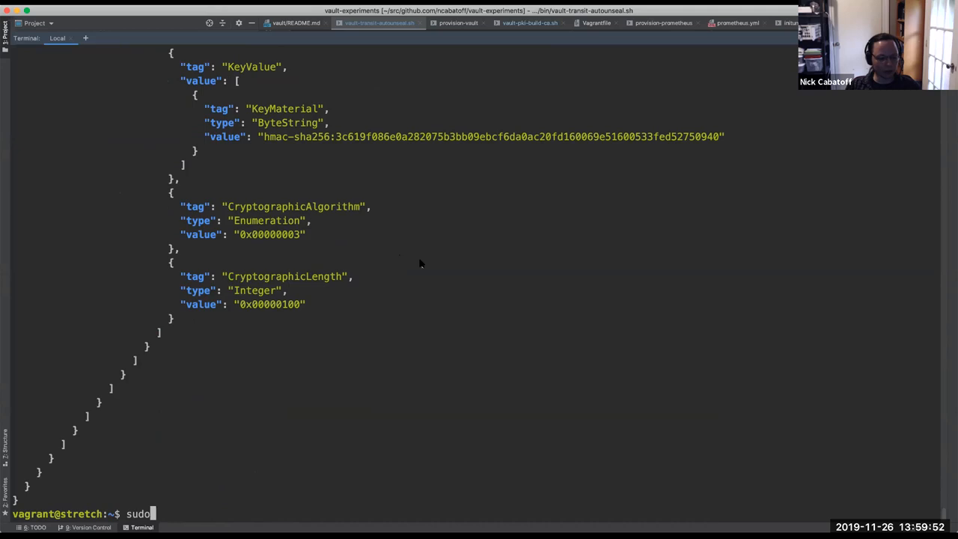
pyautogui.write('systemctl stop vault')
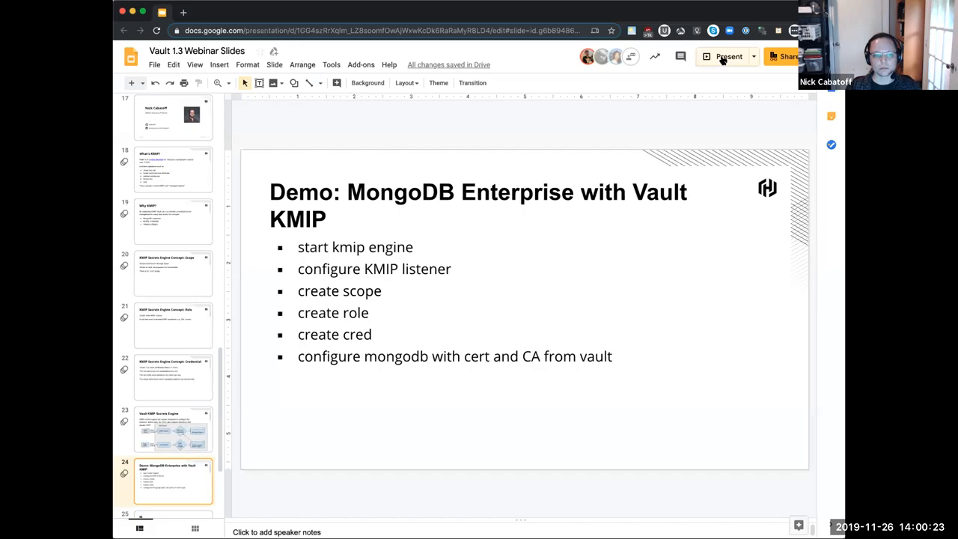
# Step: Present the webinar deck full screen and advance to the Resources slide
pyautogui.click(727, 56)
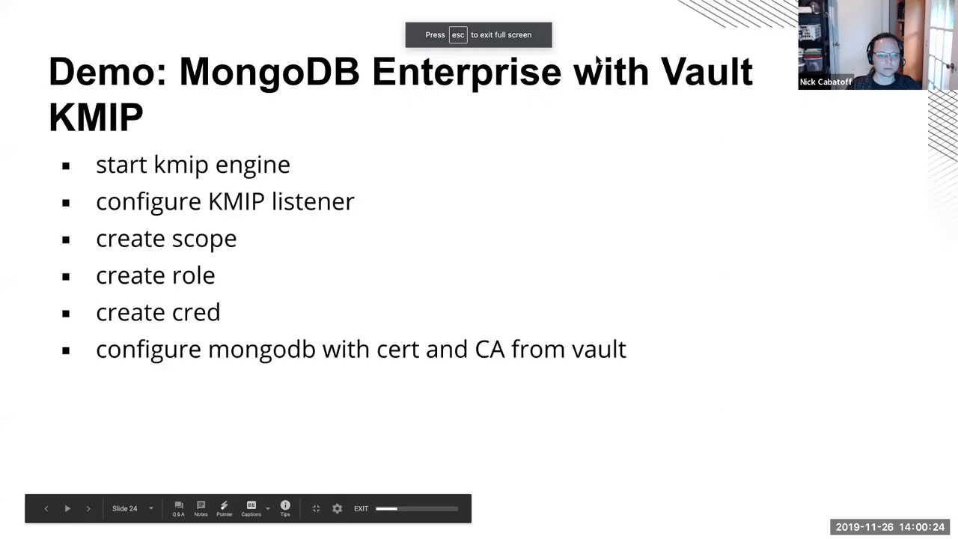
pyautogui.click(87, 508)
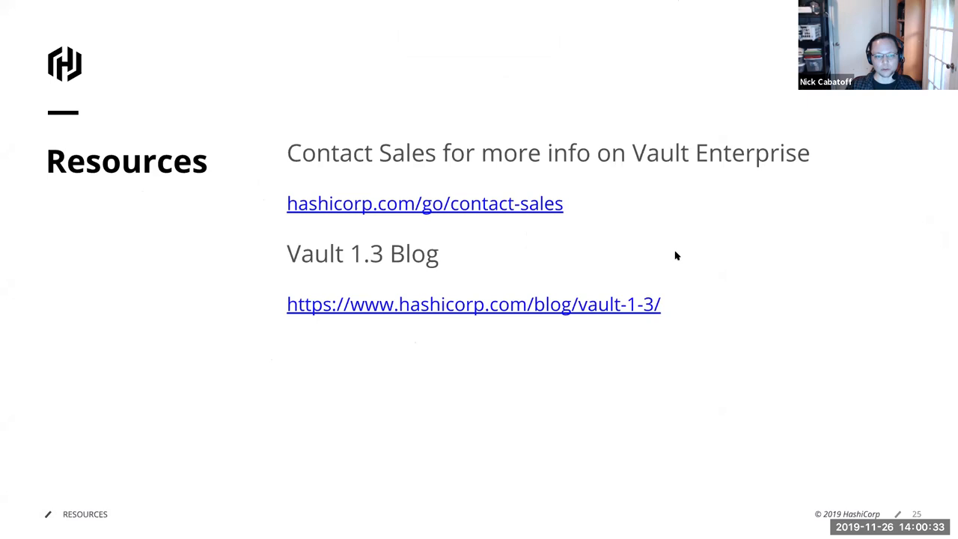
pyautogui.moveTo(627, 208)
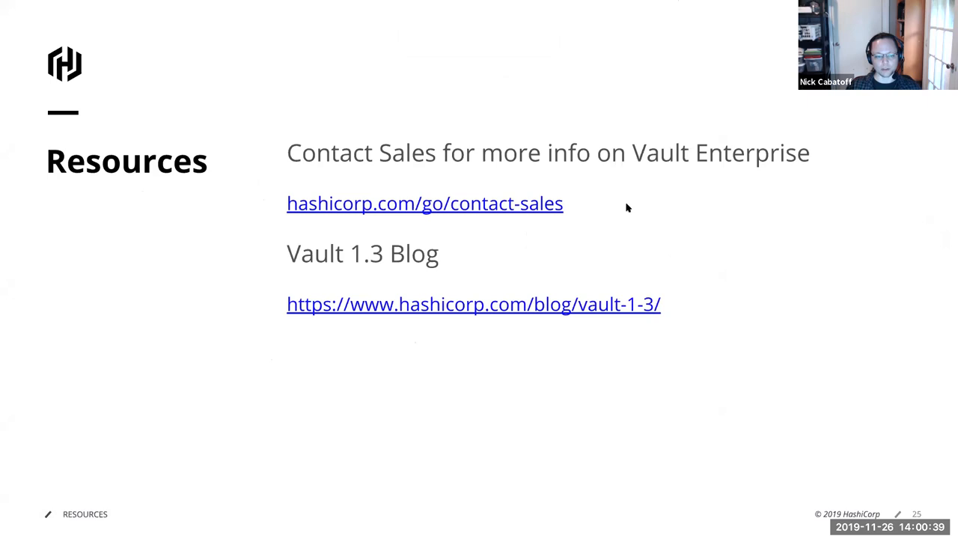